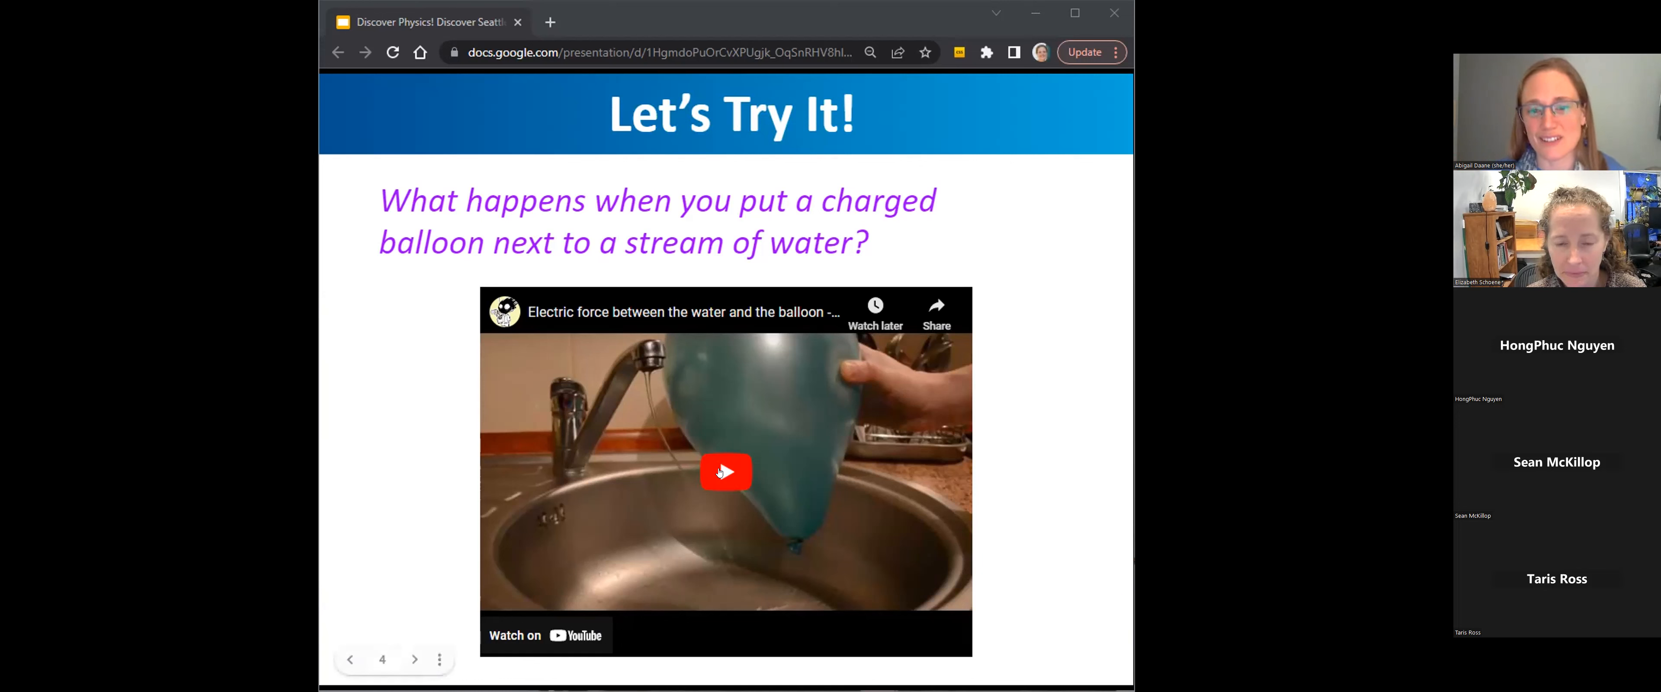
Play the embedded video of the charged balloon bending a stream of water
{"action": "left_click", "coordinate": [727, 472]}
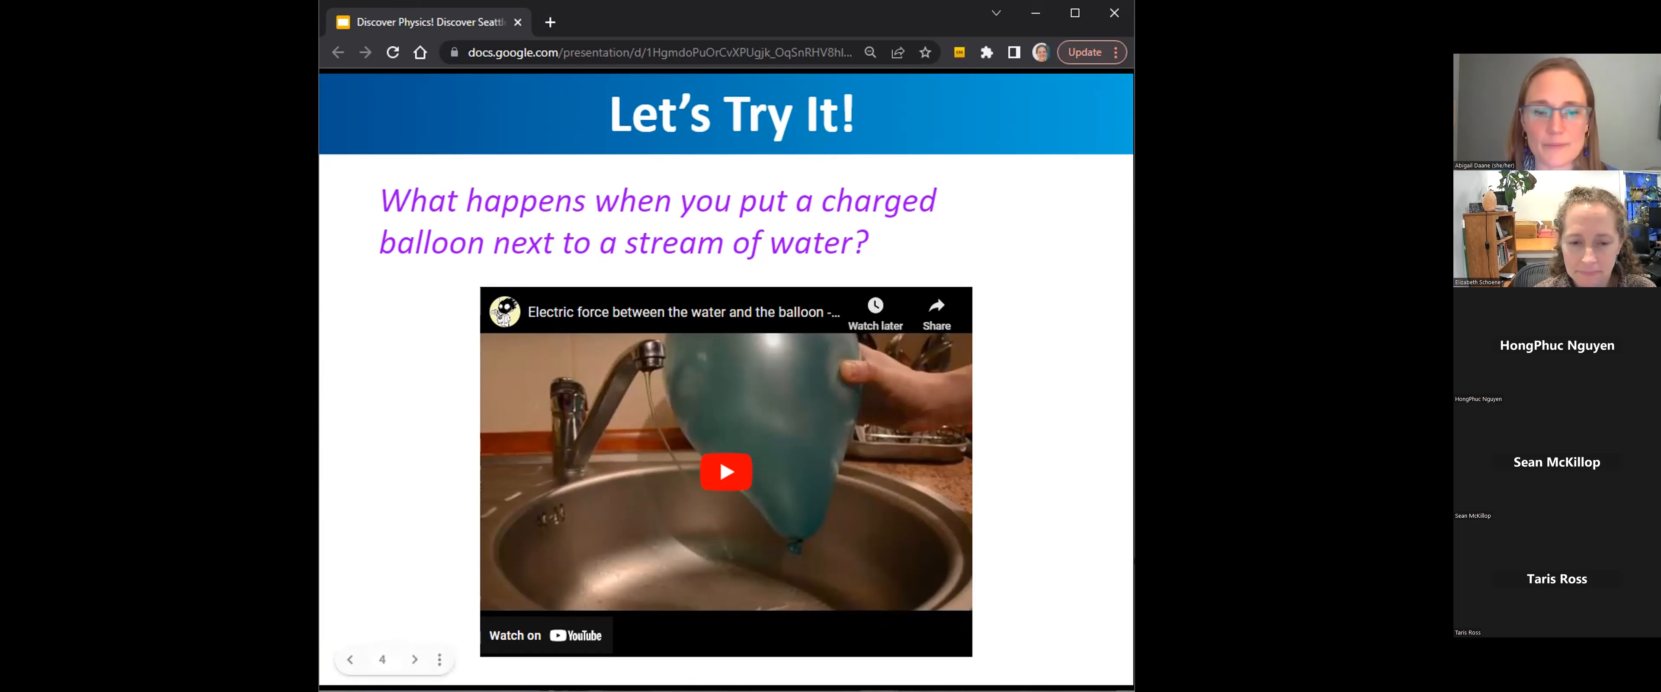
{"action": "left_click", "coordinate": [725, 471]}
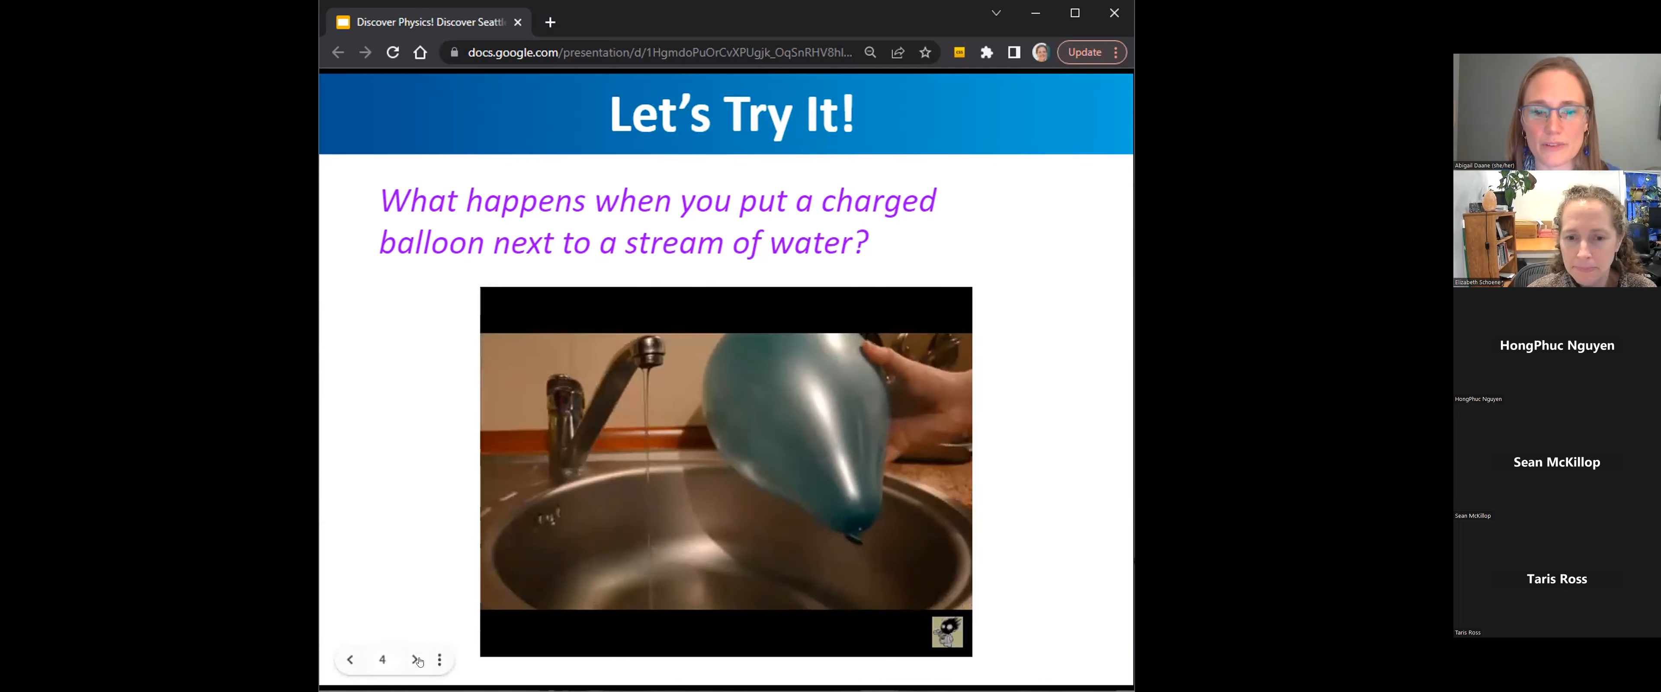
{"action": "left_click", "coordinate": [415, 660]}
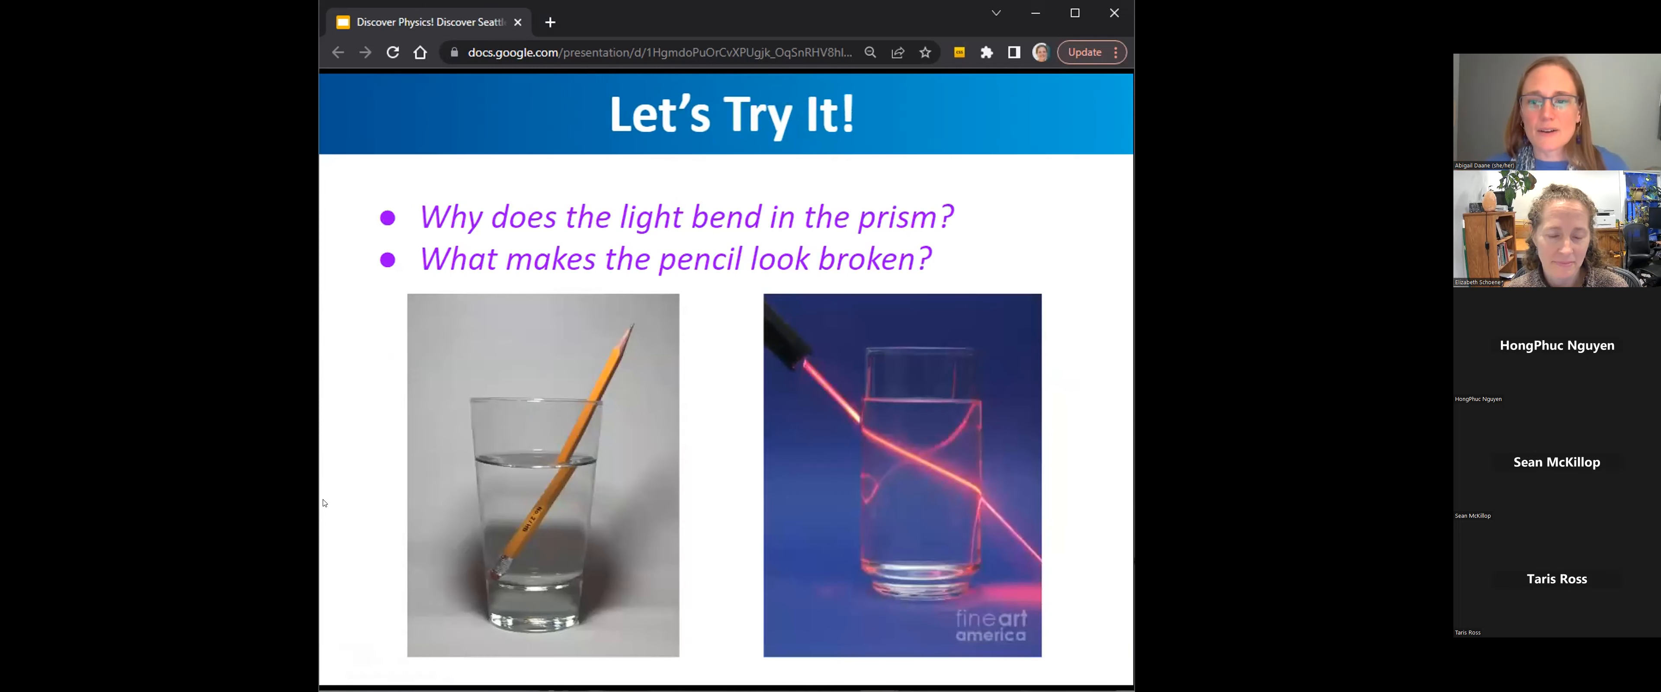
{"action": "mouse_move", "coordinate": [747, 501]}
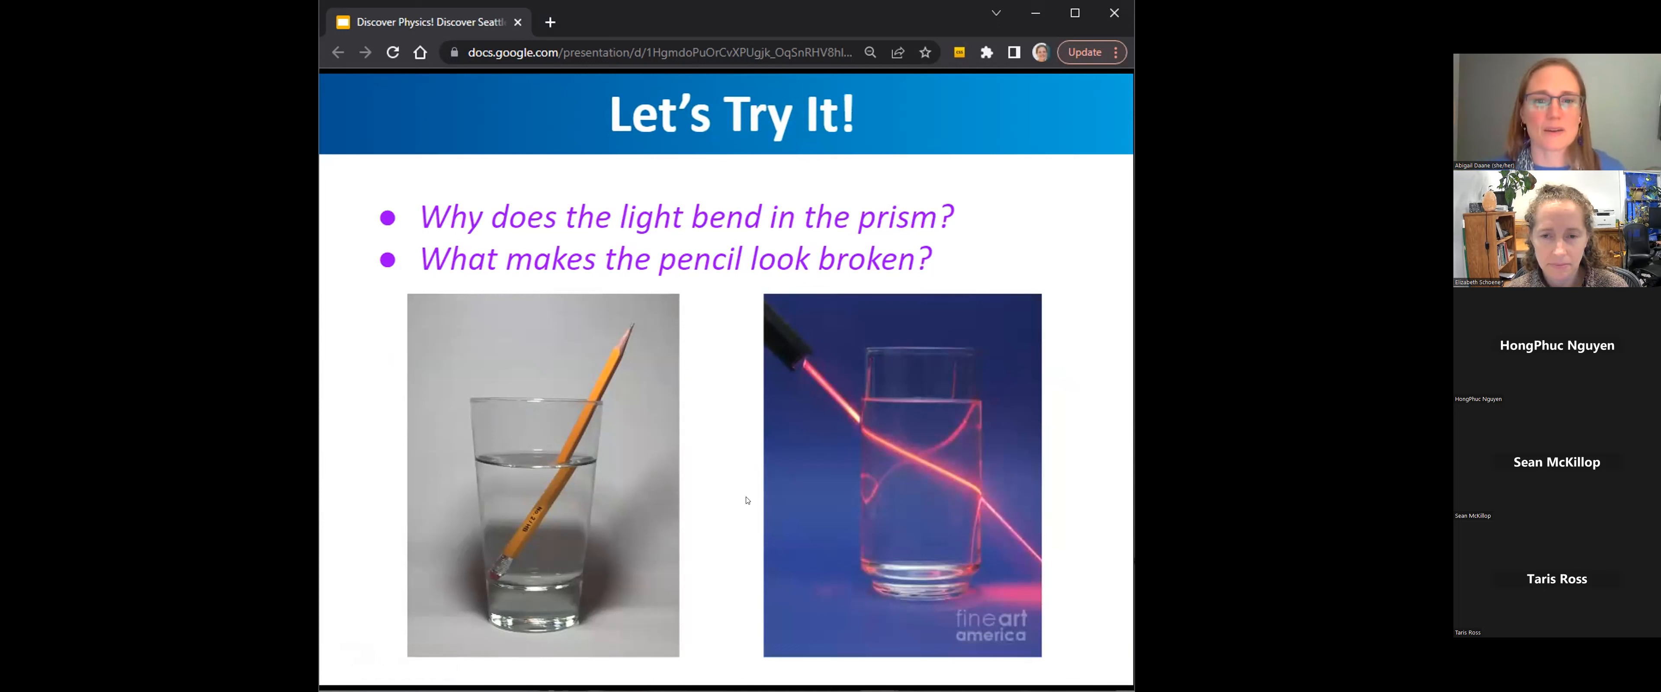
{"action": "mouse_move", "coordinate": [924, 406]}
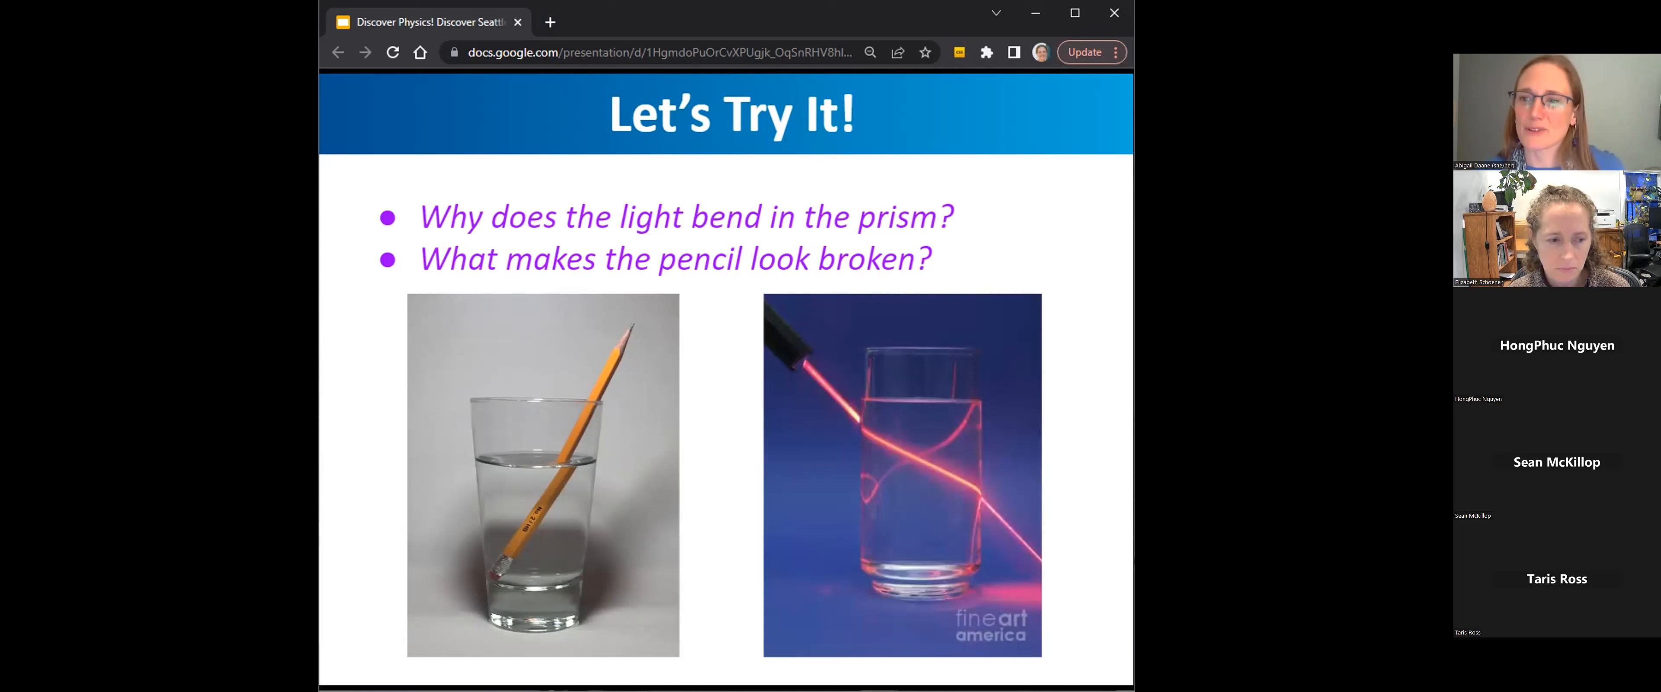
{"action": "mouse_move", "coordinate": [691, 544]}
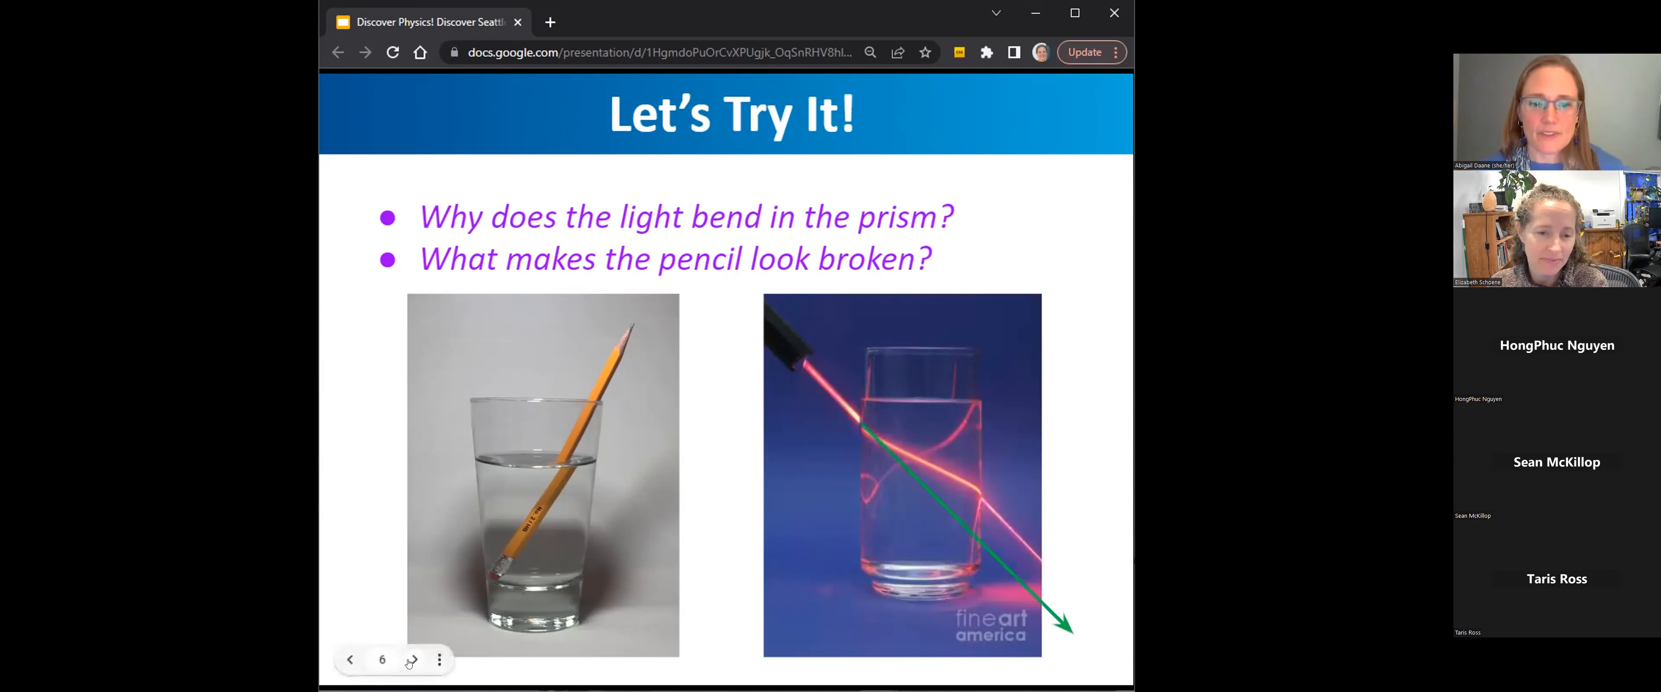
{"action": "left_click", "coordinate": [414, 660]}
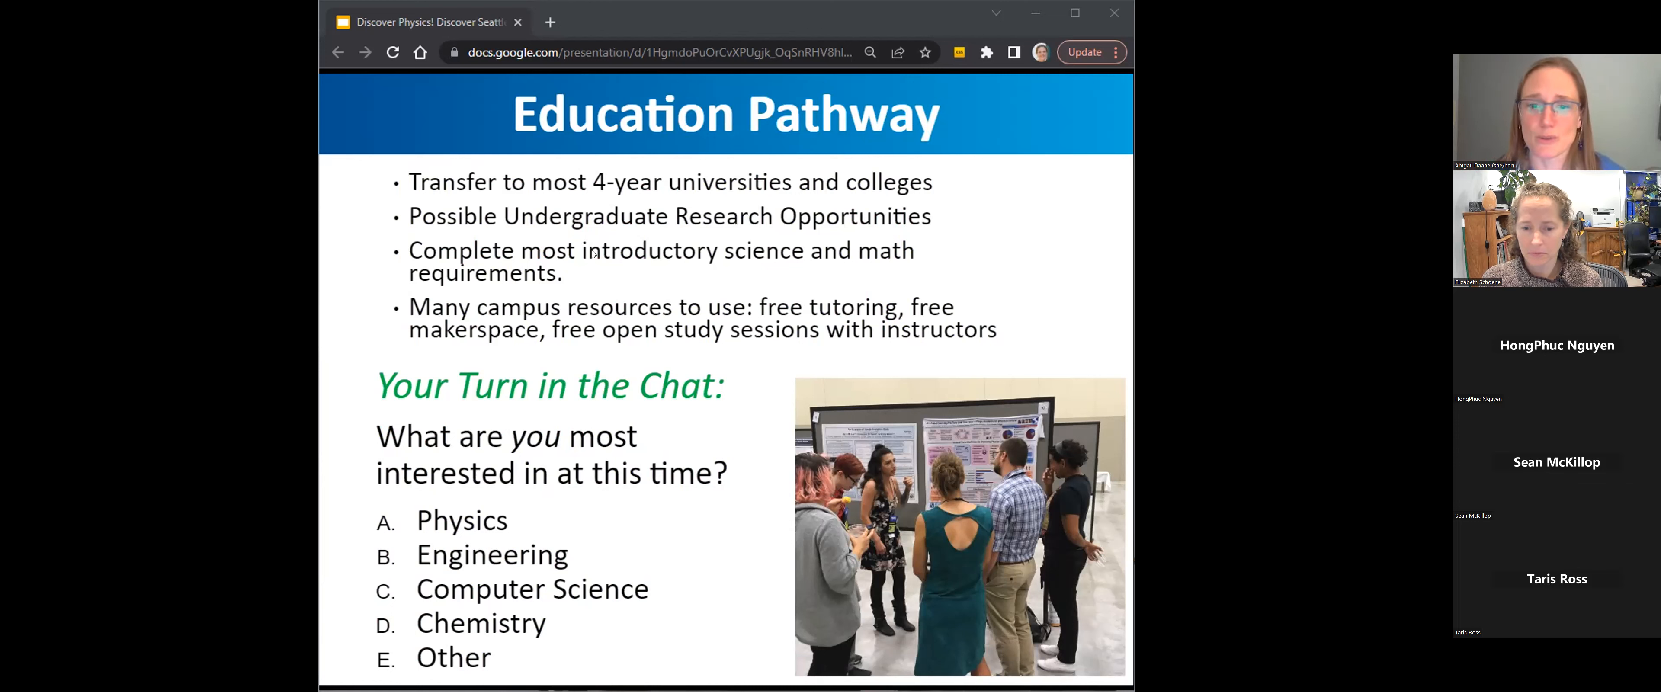
{"action": "mouse_move", "coordinate": [718, 101]}
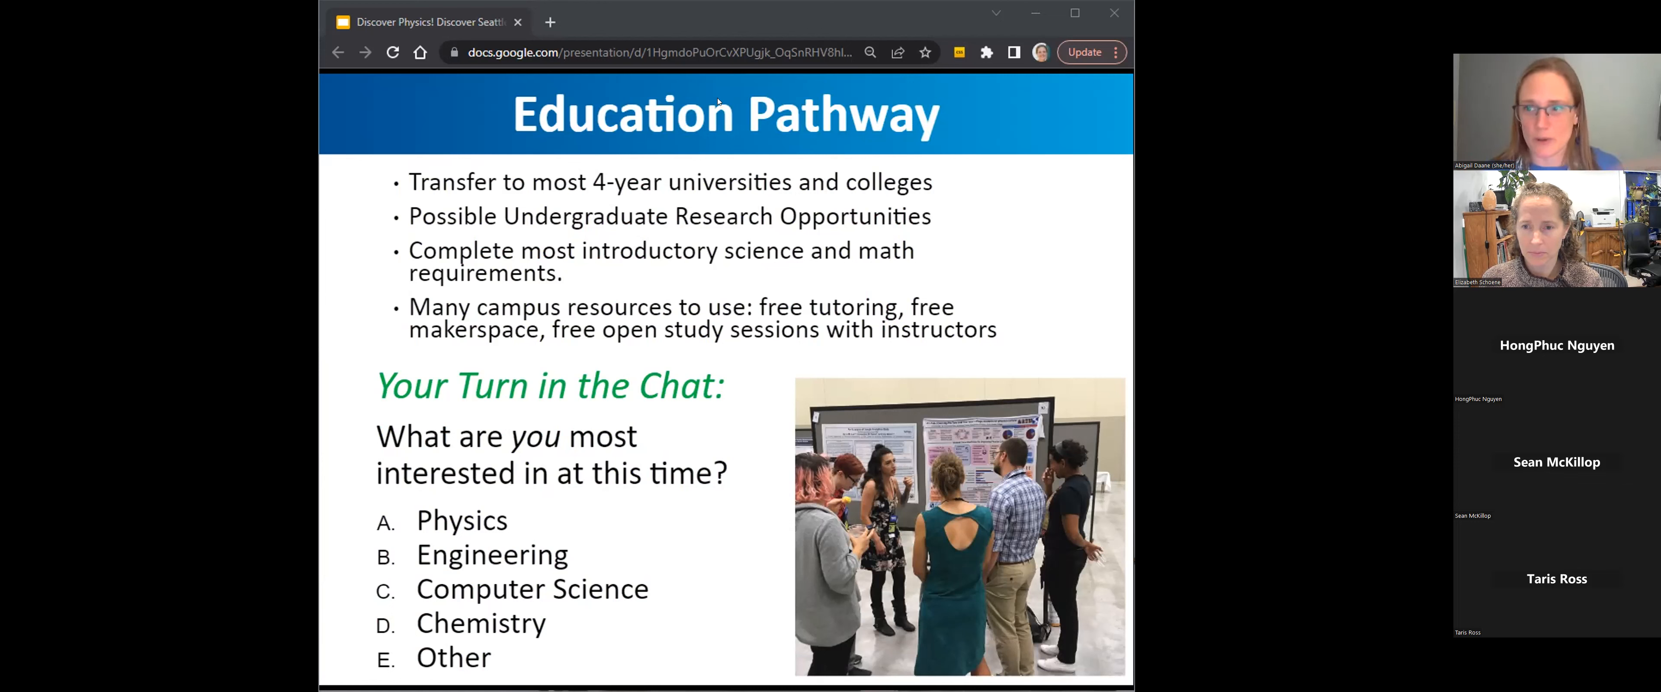
{"action": "mouse_move", "coordinate": [746, 210]}
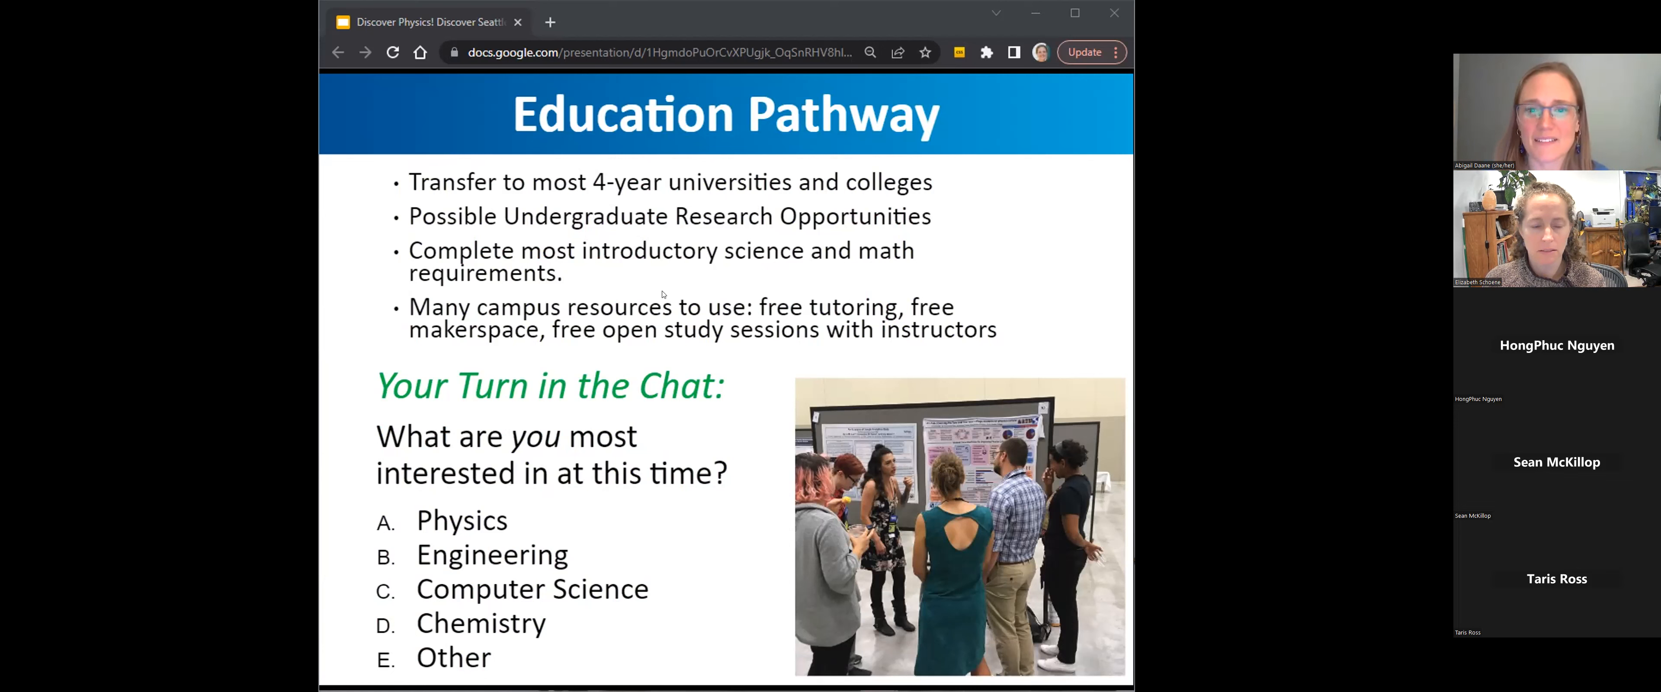
{"action": "mouse_move", "coordinate": [676, 325]}
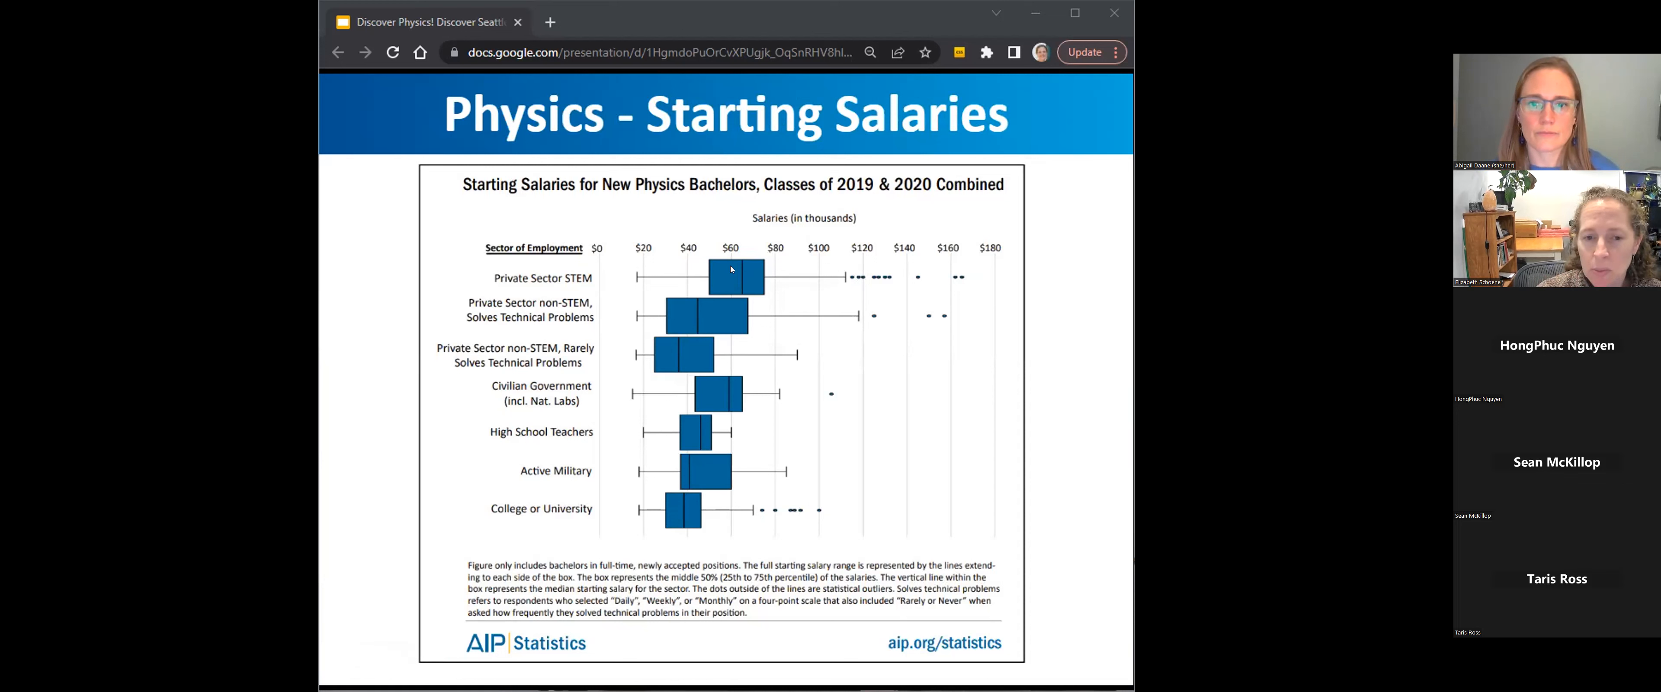
{"action": "mouse_move", "coordinate": [691, 311]}
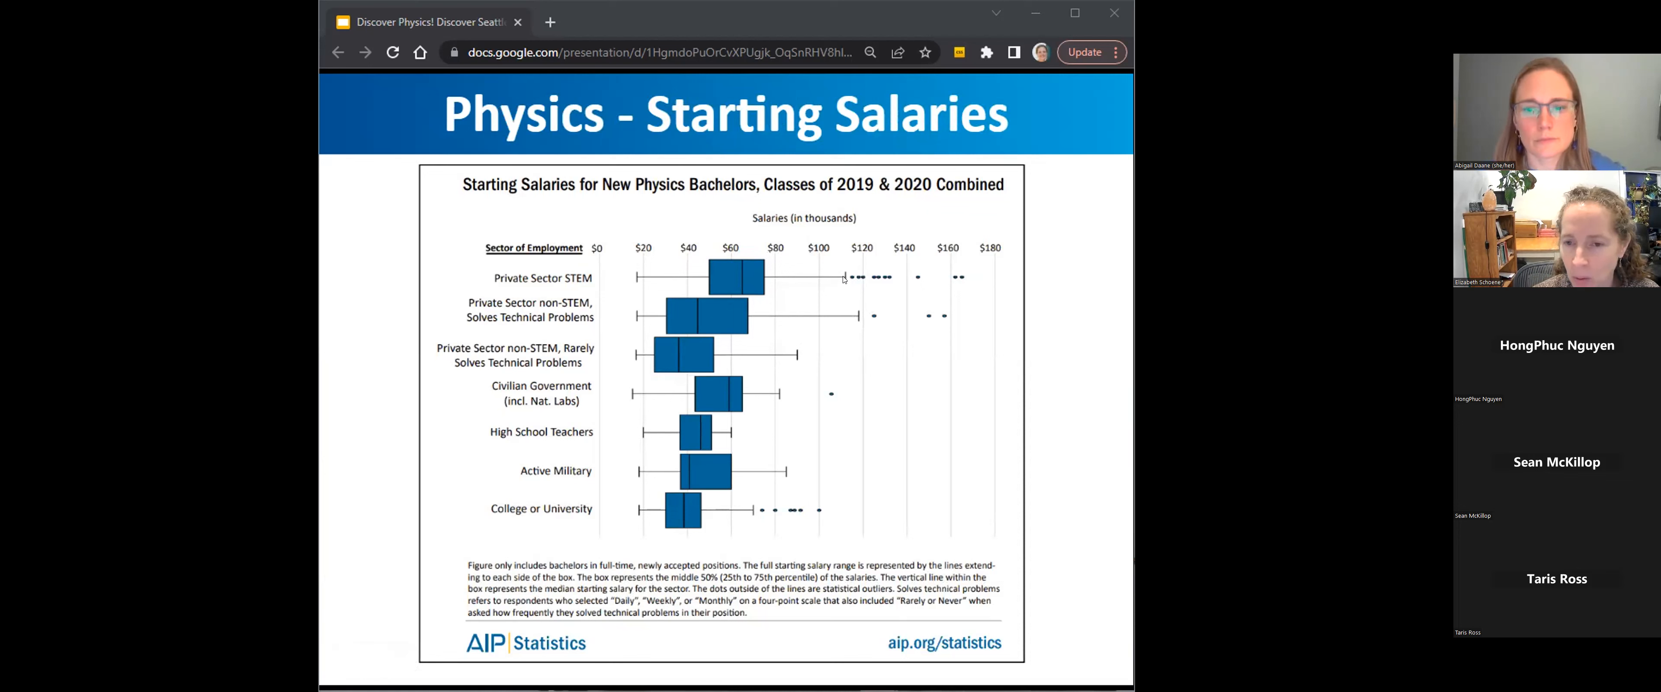
{"action": "mouse_move", "coordinate": [926, 263]}
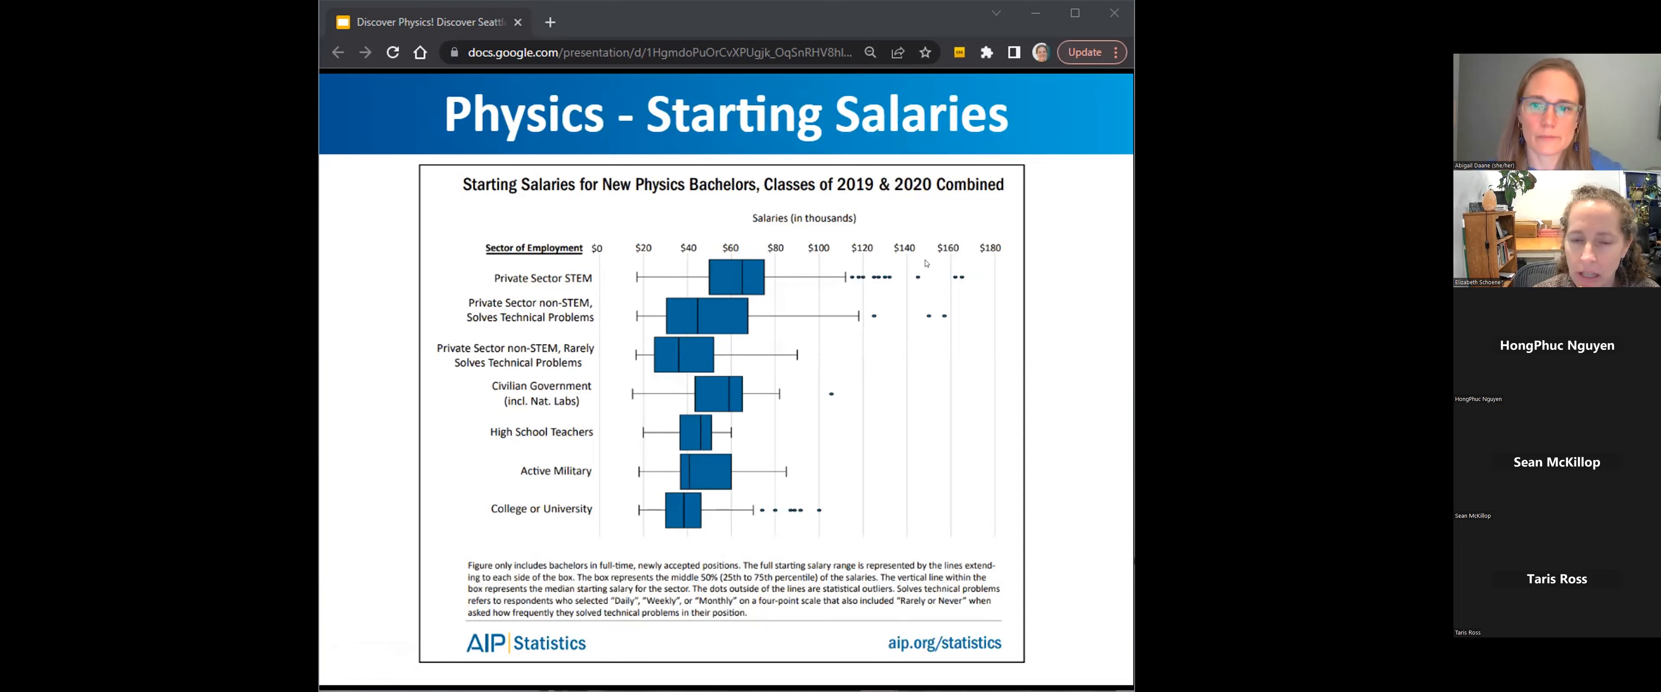
{"action": "mouse_move", "coordinate": [966, 269]}
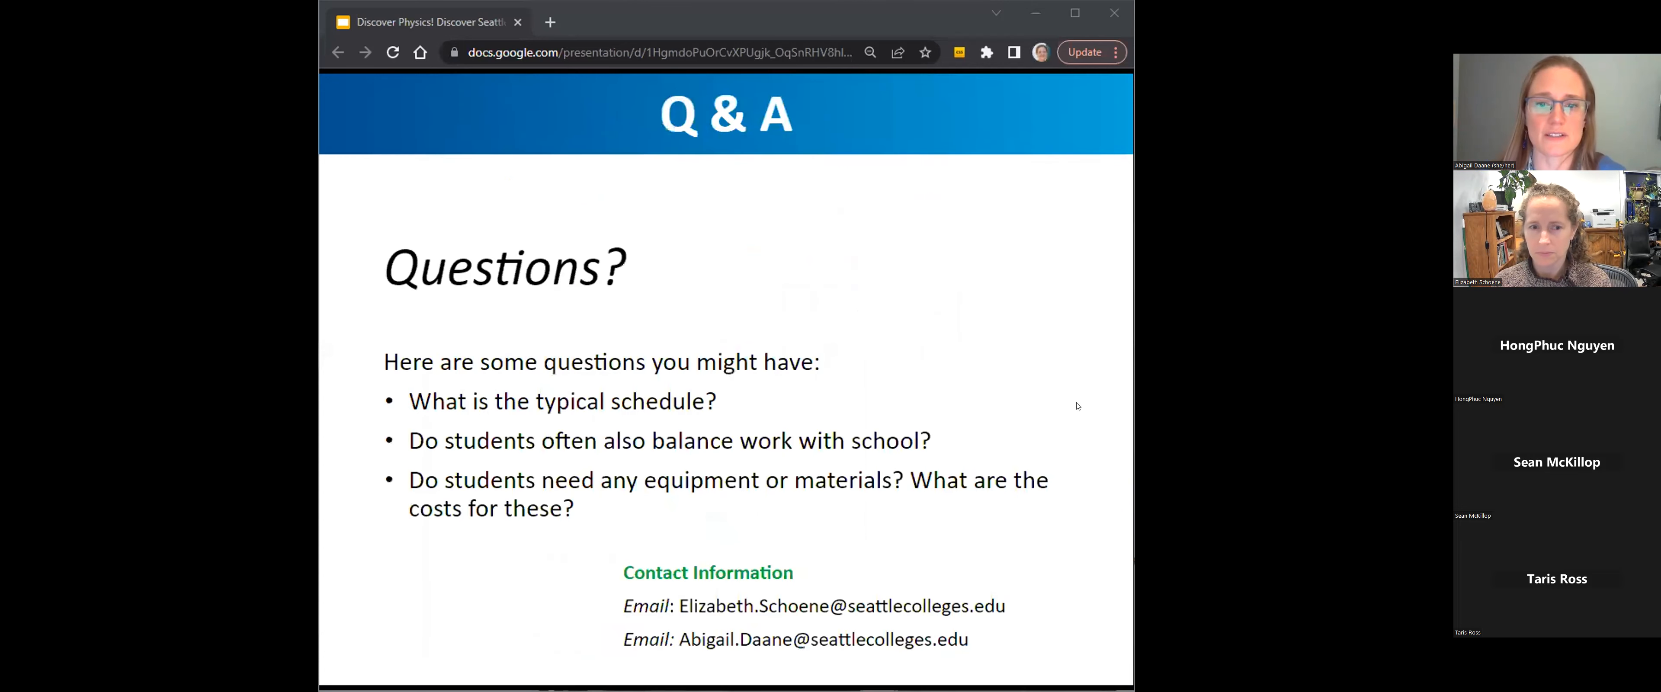
{"action": "mouse_move", "coordinate": [1066, 364]}
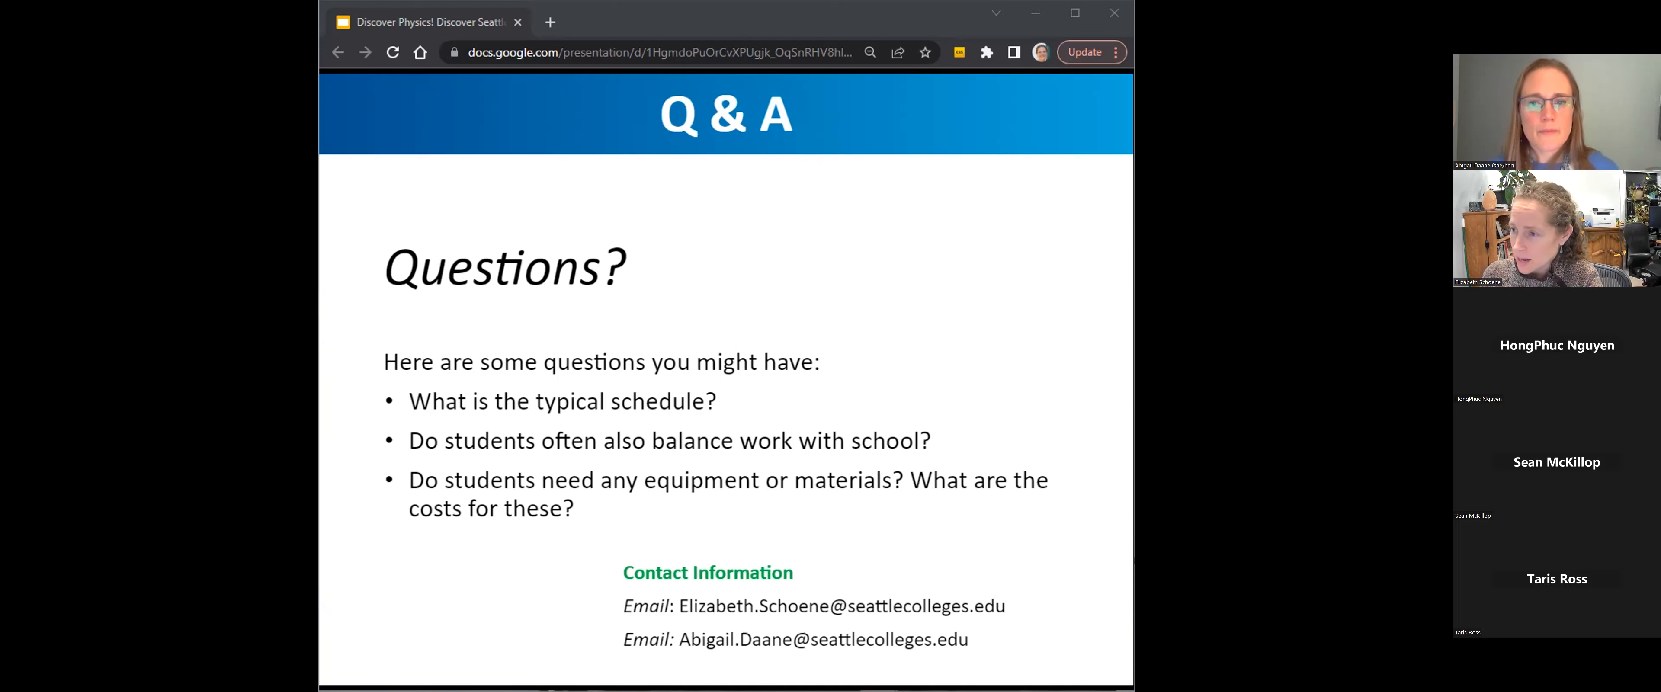
{"action": "mouse_move", "coordinate": [825, 239]}
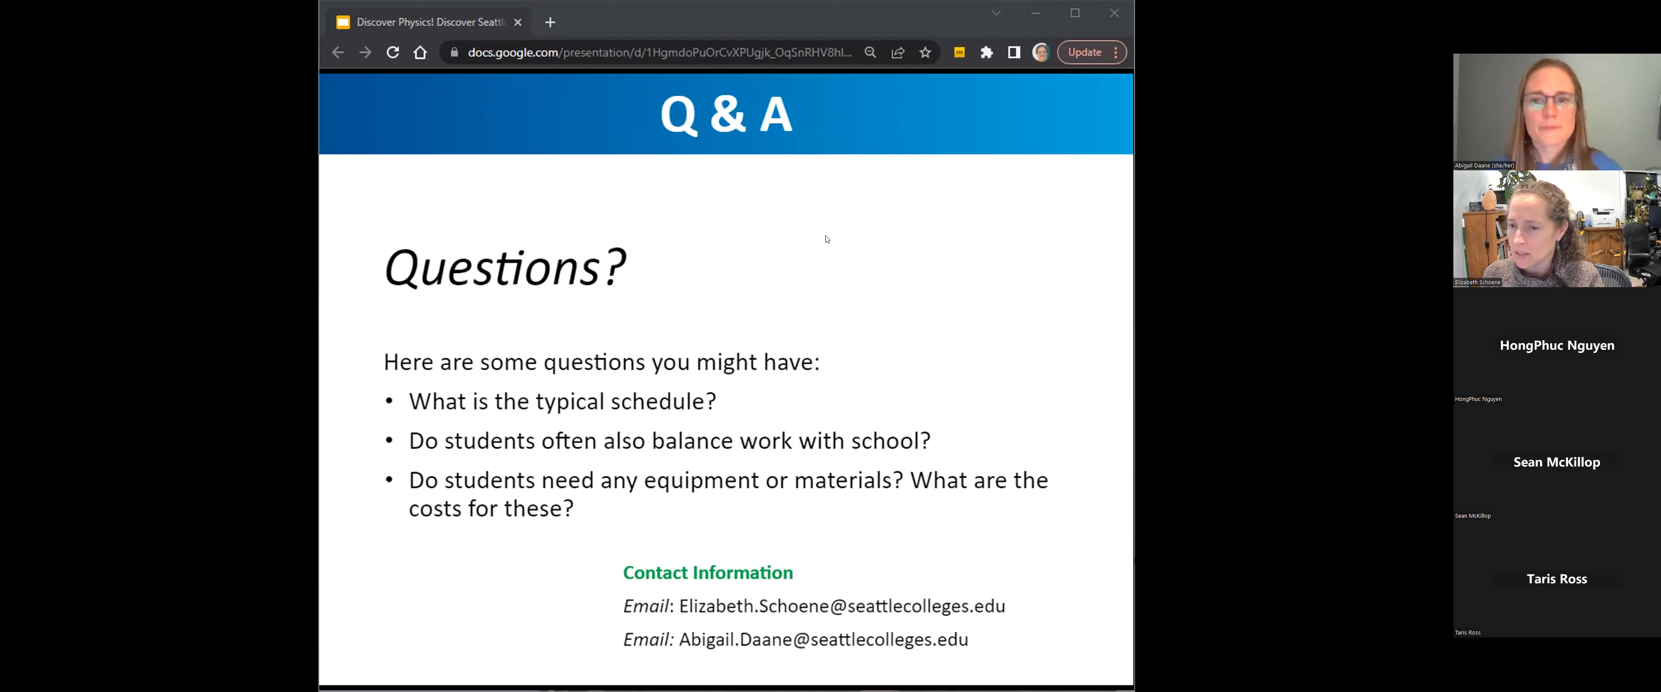
{"action": "mouse_move", "coordinate": [832, 253]}
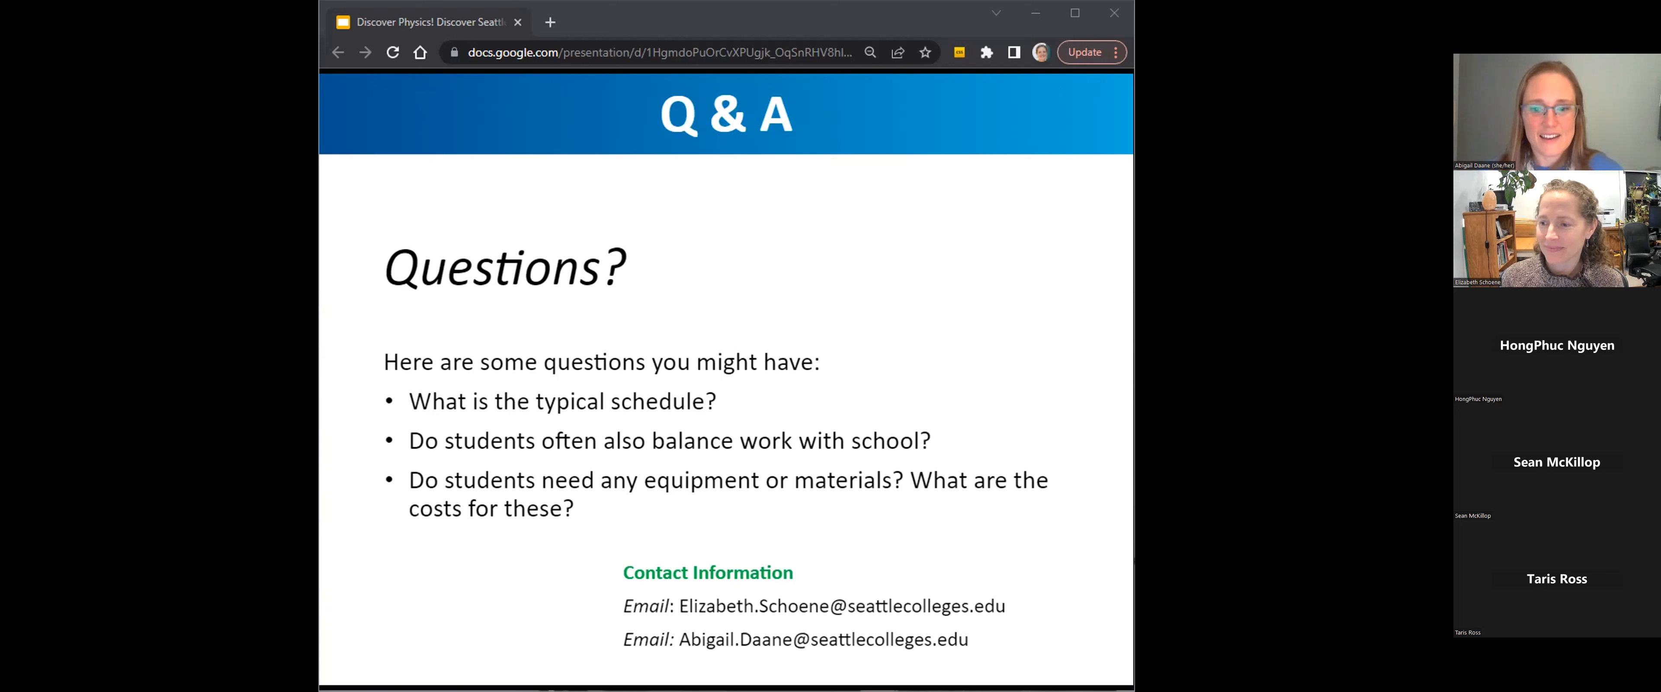
{"action": "mouse_move", "coordinate": [760, 201]}
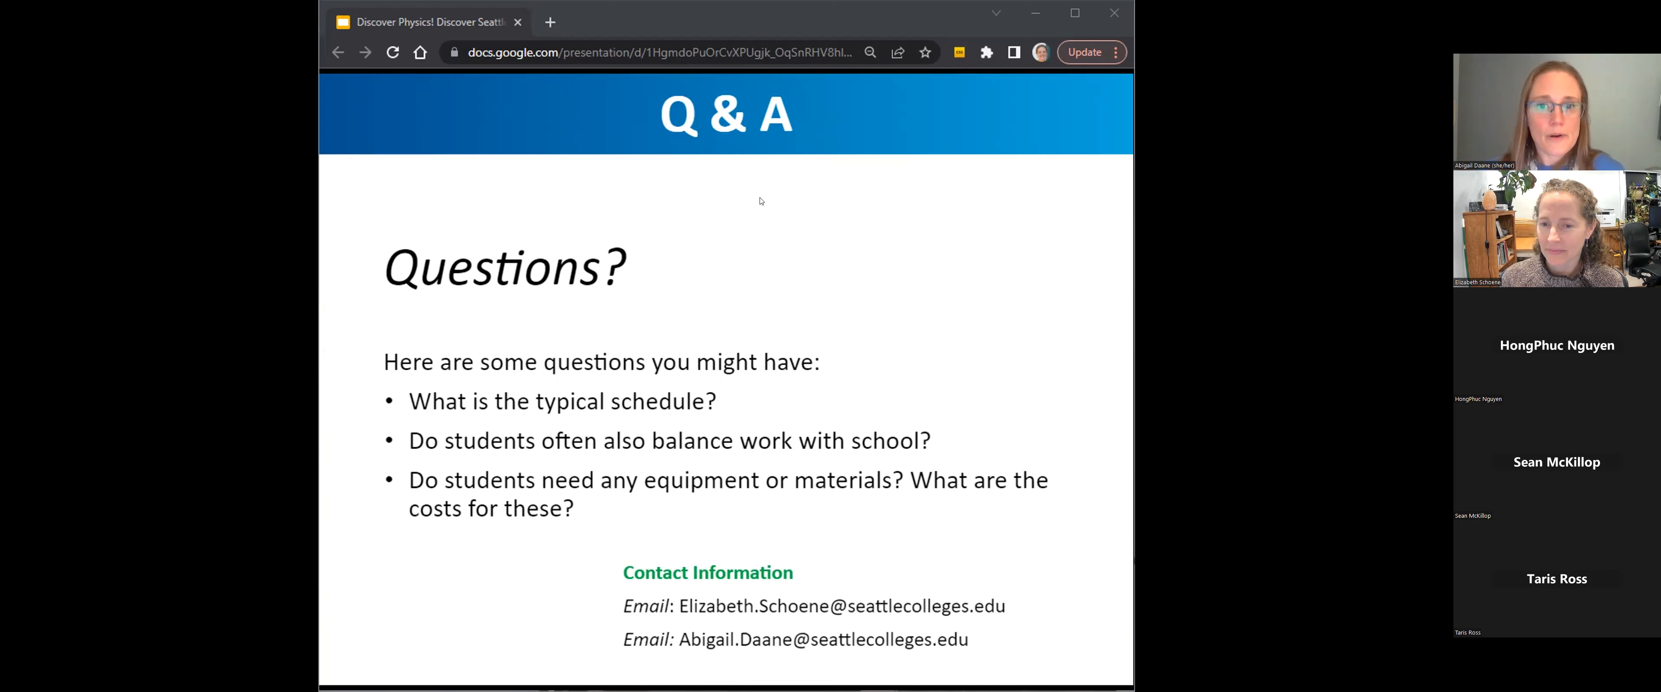